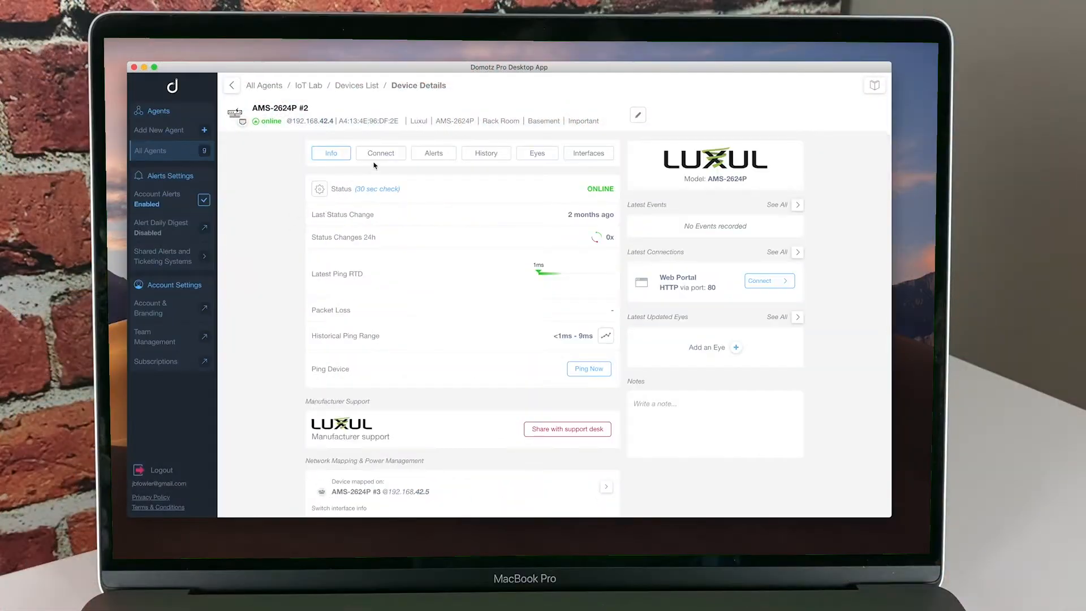
Return from the AMS-2624P #2 switch details to the IoT Lab agent overview.
{"action": "left_click", "coordinate": [380, 153]}
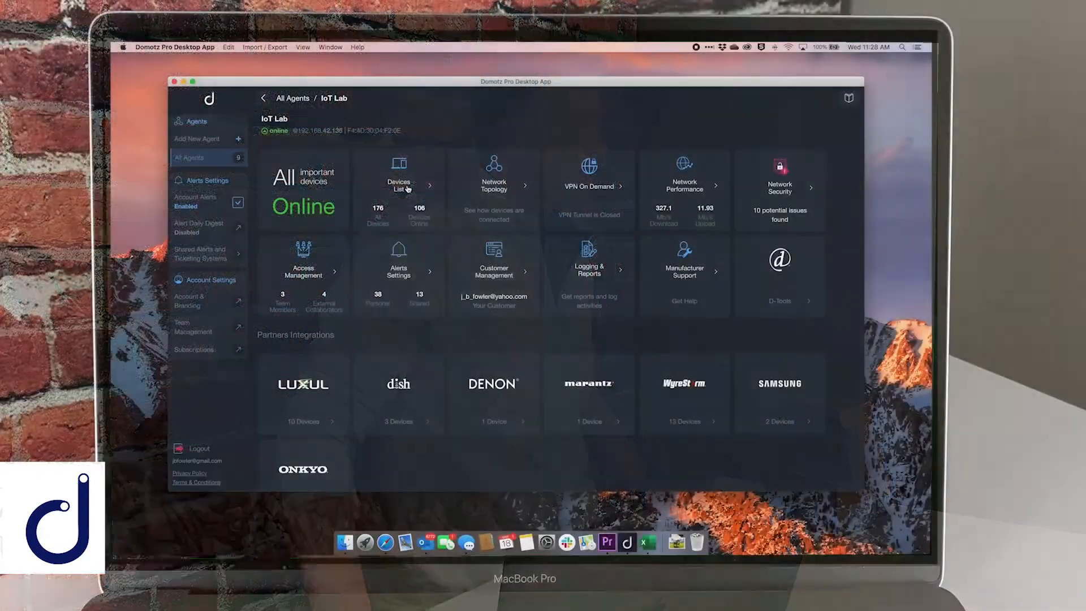
Export the IoT Lab device list to an .xlsx file on the Desktop and open it in Excel.
{"action": "left_click", "coordinate": [264, 47]}
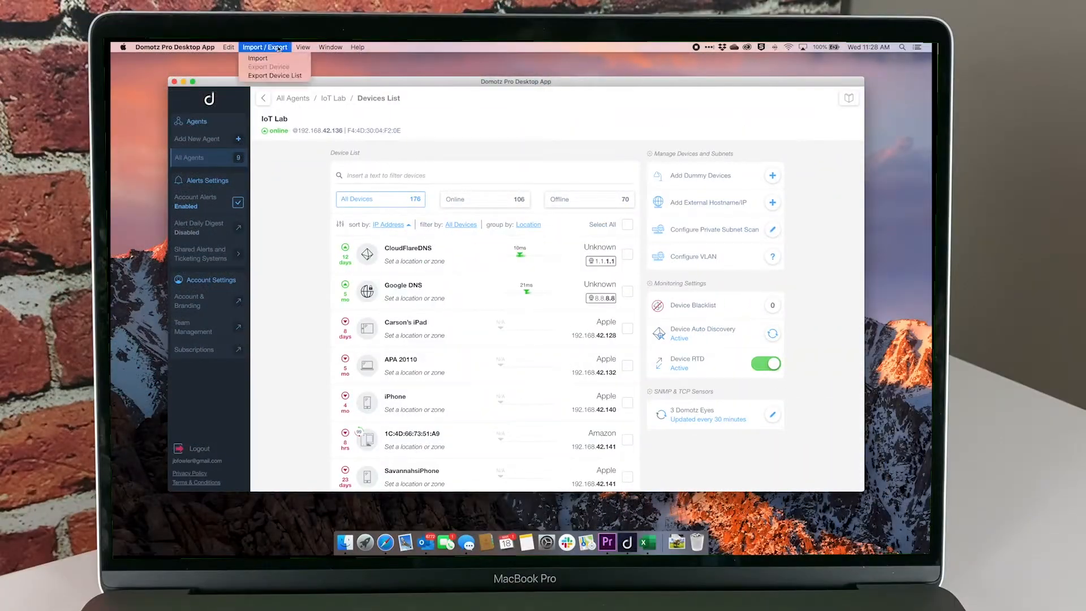
{"action": "left_click", "coordinate": [274, 76]}
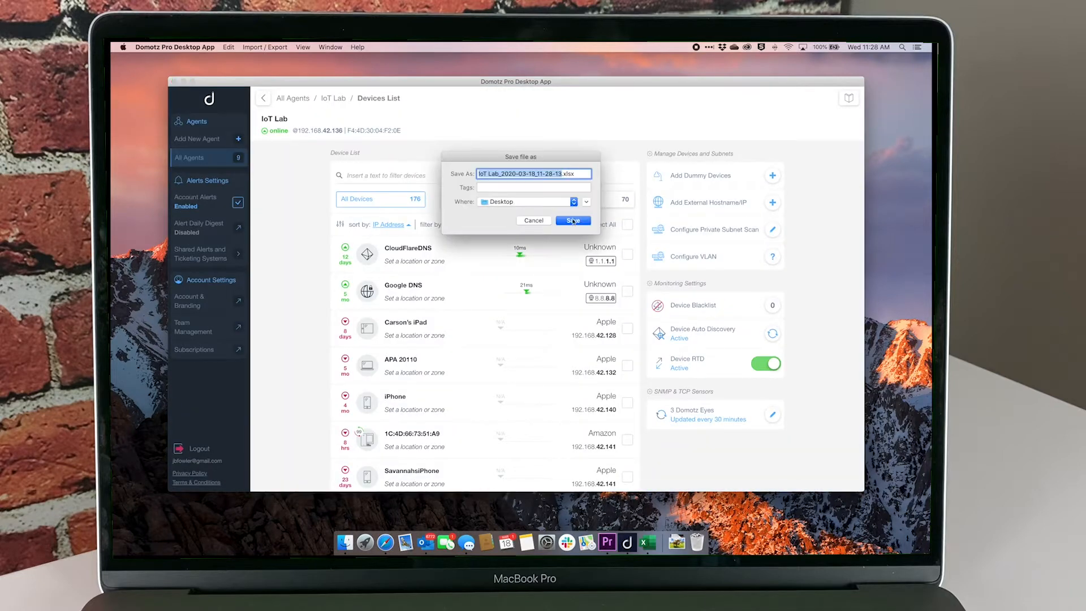
{"action": "left_click", "coordinate": [572, 220]}
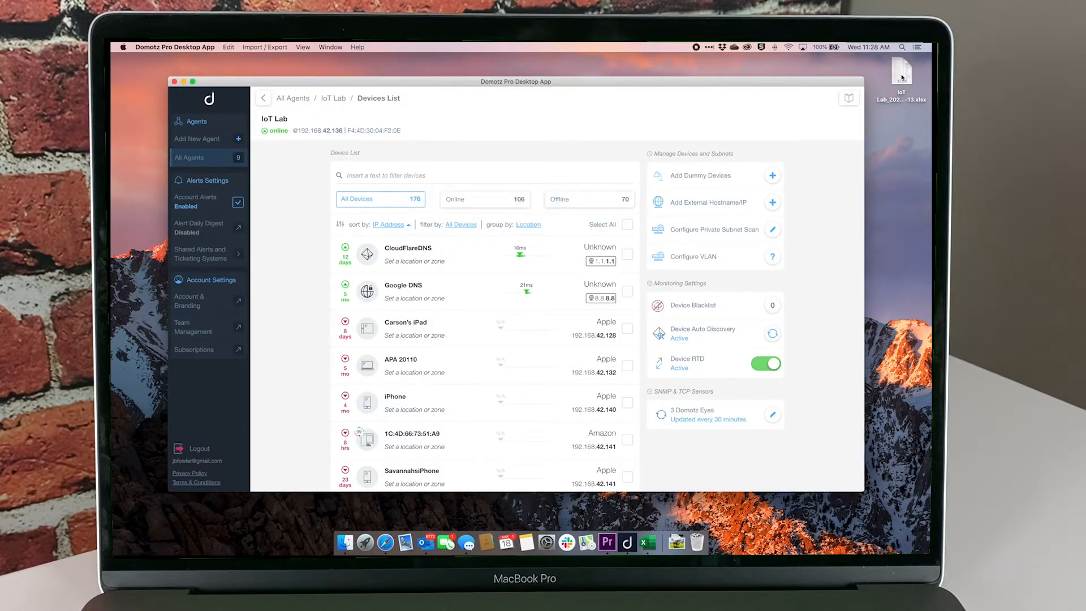
{"action": "double_click", "coordinate": [901, 72]}
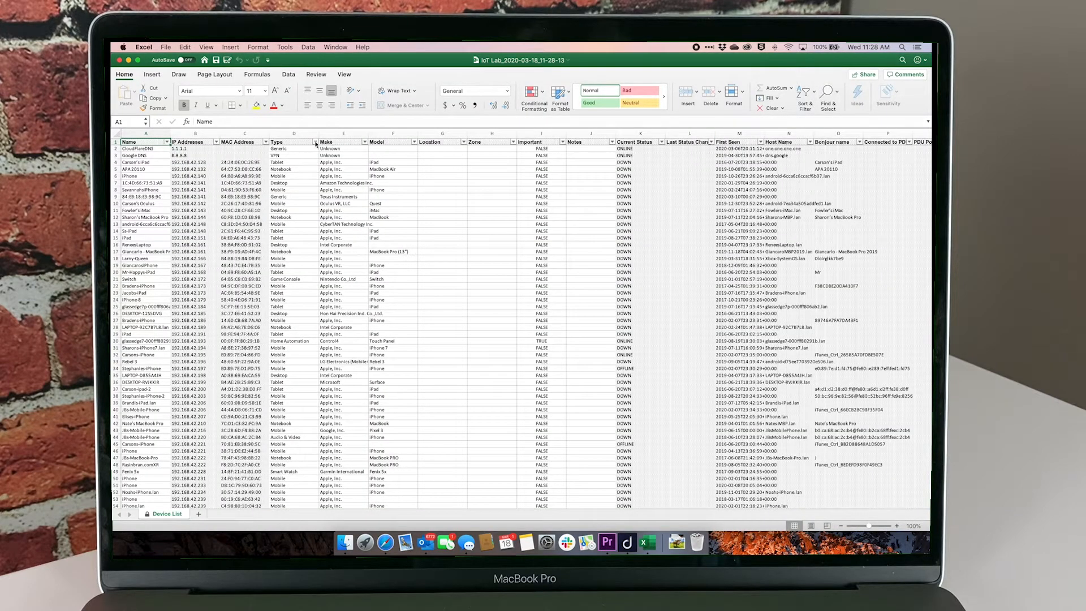
Filter the Type column to Camera only, review the six cameras' Location and Zone, then close the workbook.
{"action": "left_click", "coordinate": [312, 142]}
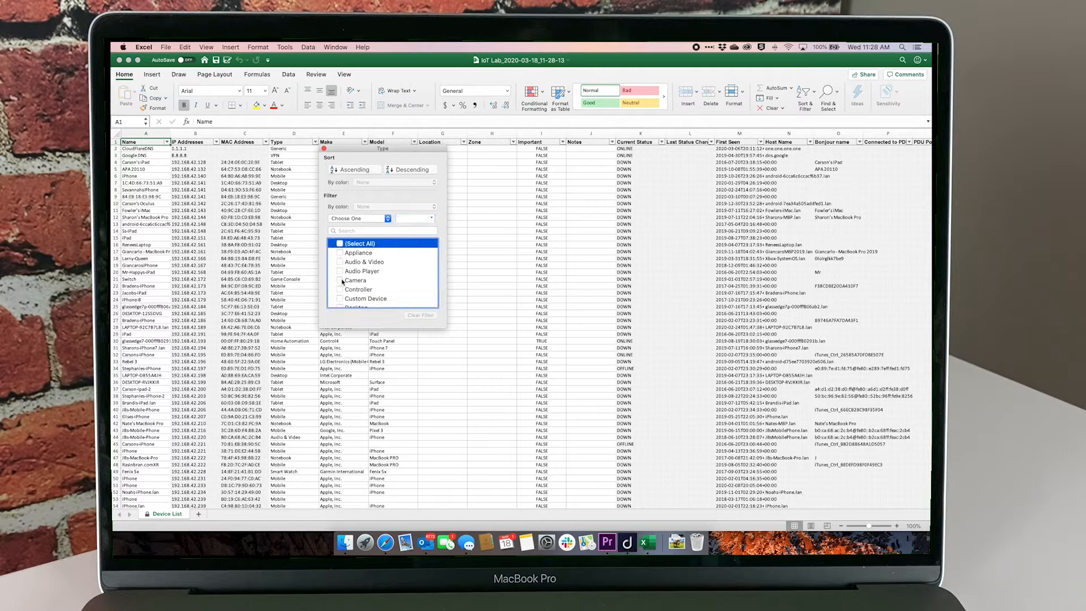
{"action": "left_click", "coordinate": [341, 280]}
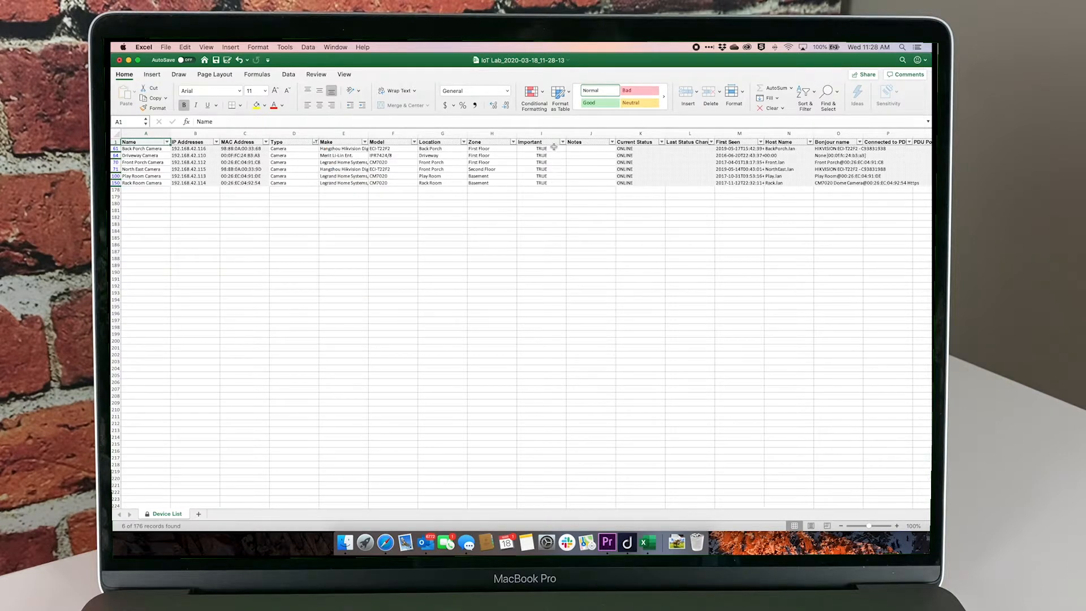
{"action": "left_click_drag", "start_coordinate": [430, 148], "coordinate": [492, 183]}
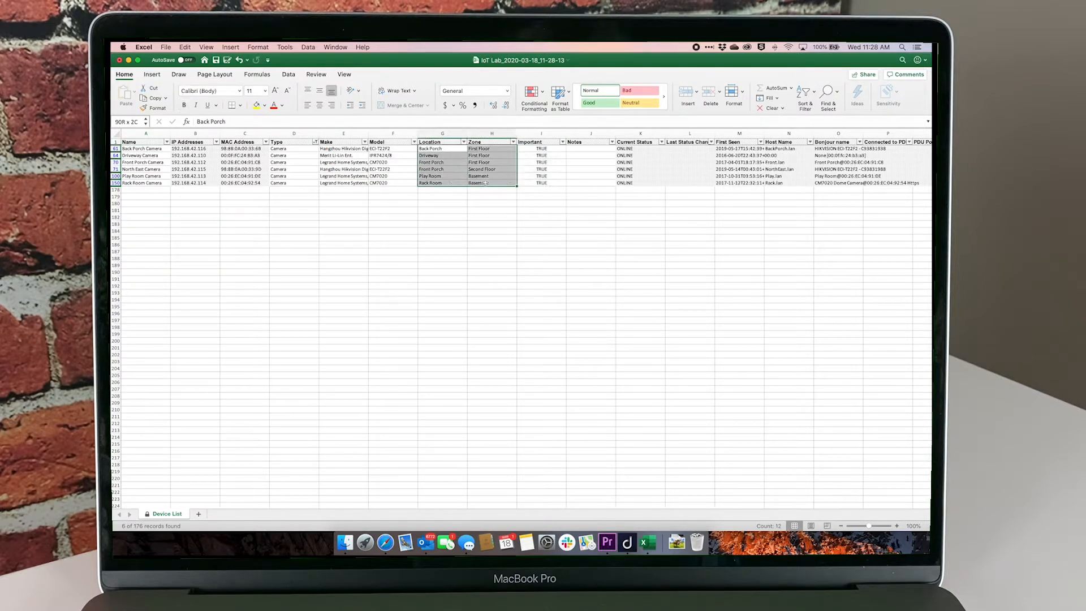
{"action": "left_click", "coordinate": [492, 211]}
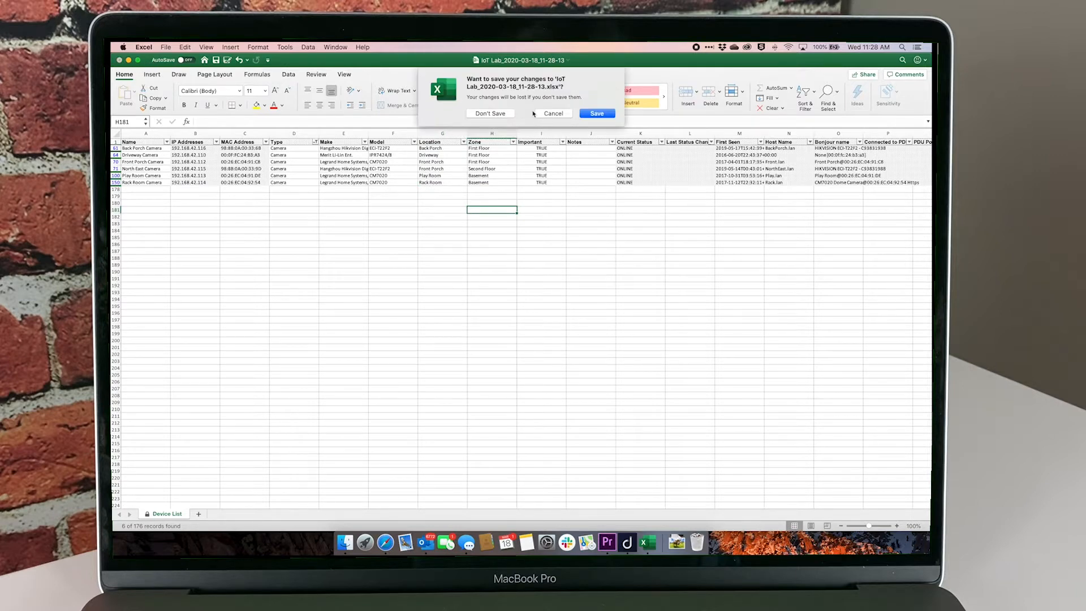
{"action": "left_click", "coordinate": [490, 113]}
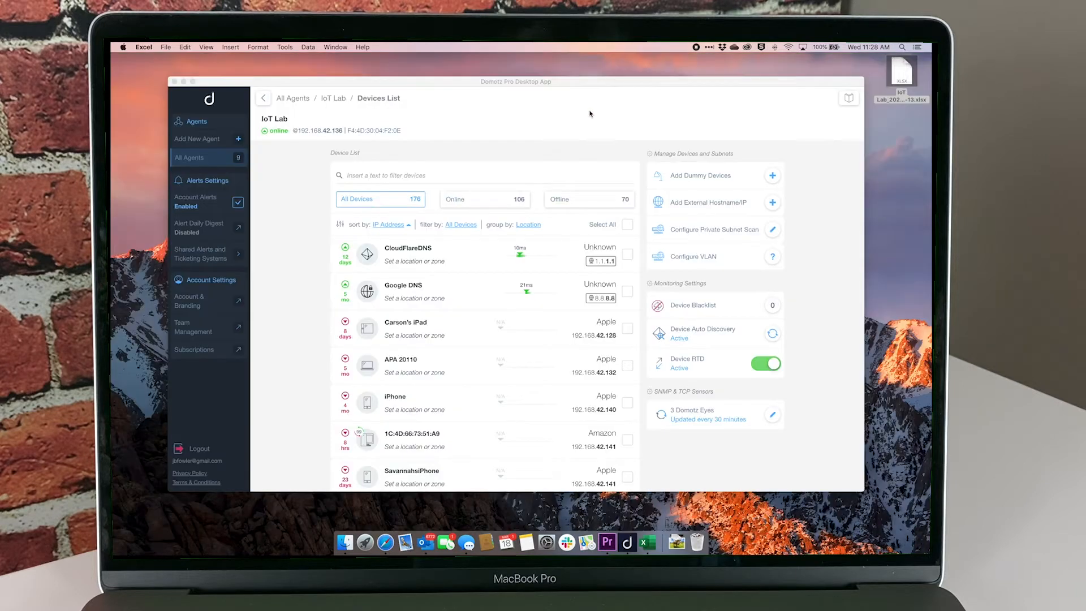
Filter the device list by 'camera' and review the North East Camera's details.
{"action": "type", "text": "camera"}
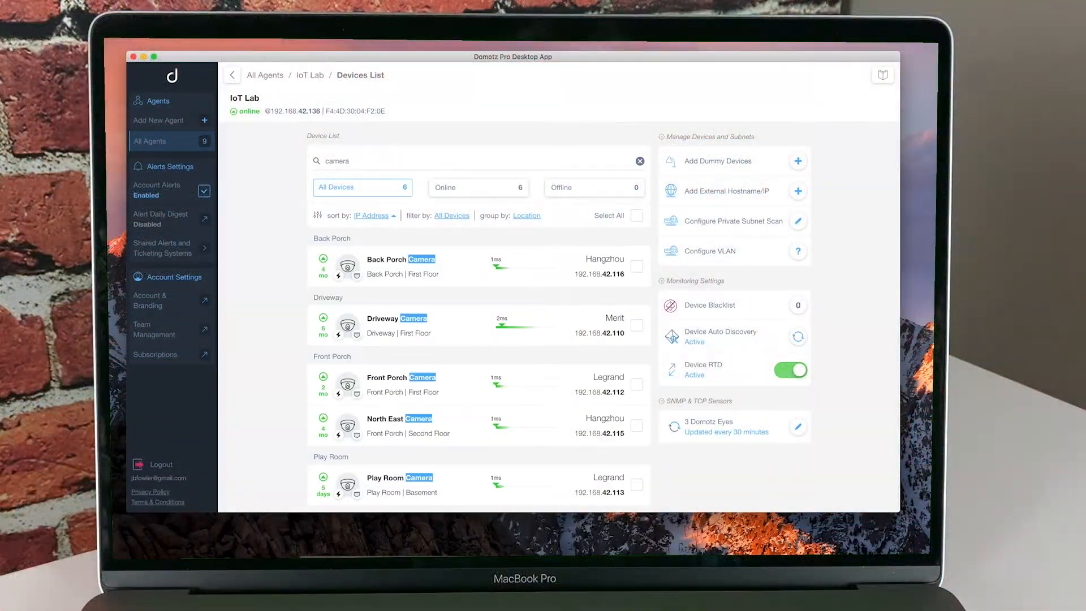
{"action": "left_click", "coordinate": [385, 419]}
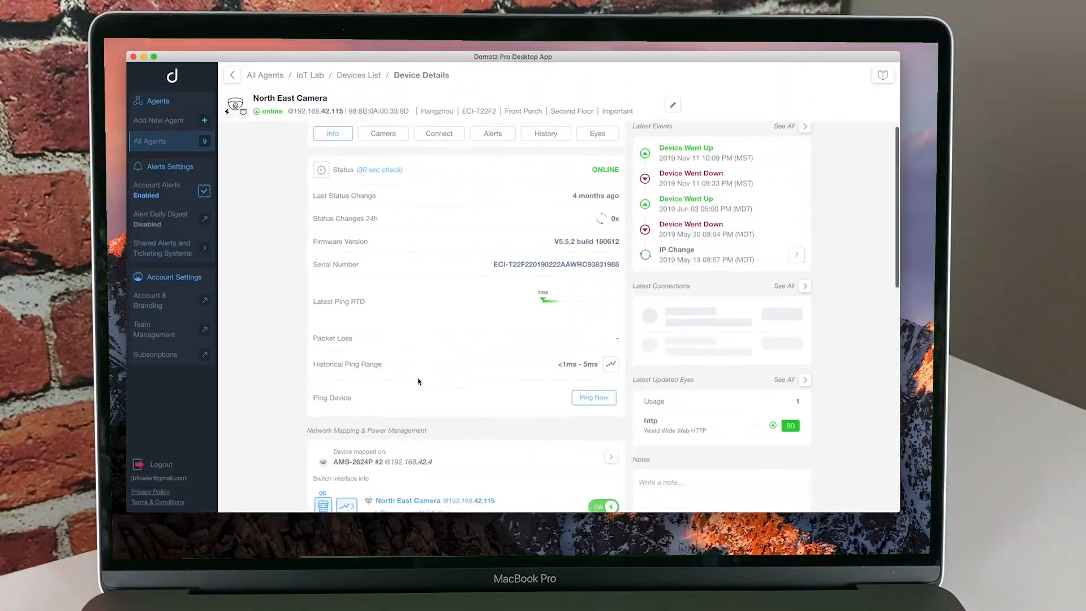
{"action": "scroll", "scroll_direction": "down", "scroll_amount": 3}
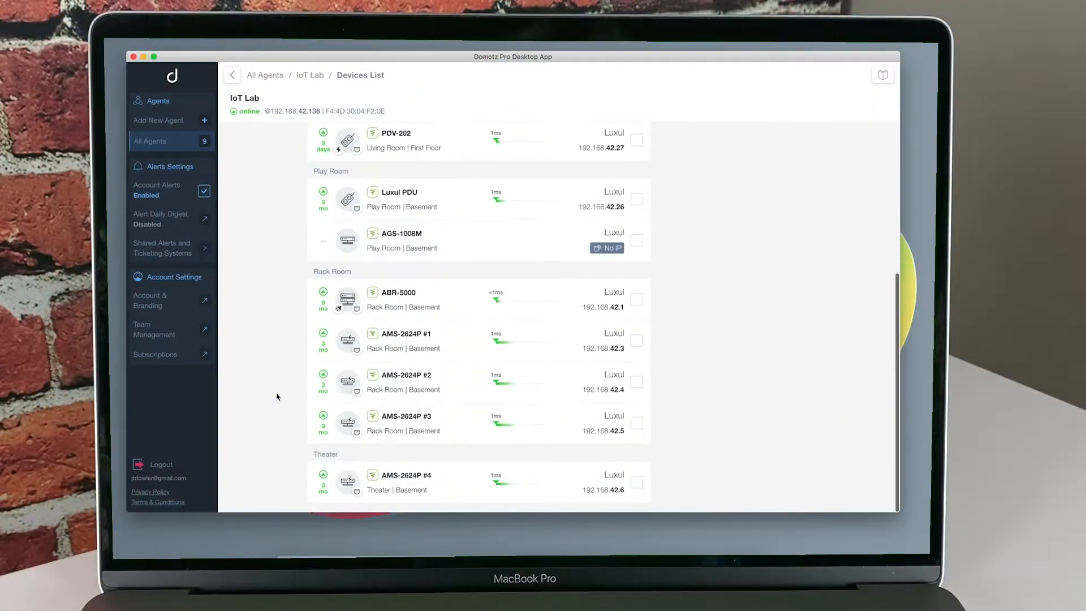
Review the AMS-2624P #2 switch's properties, scrolling through its details.
{"action": "left_click", "coordinate": [406, 381]}
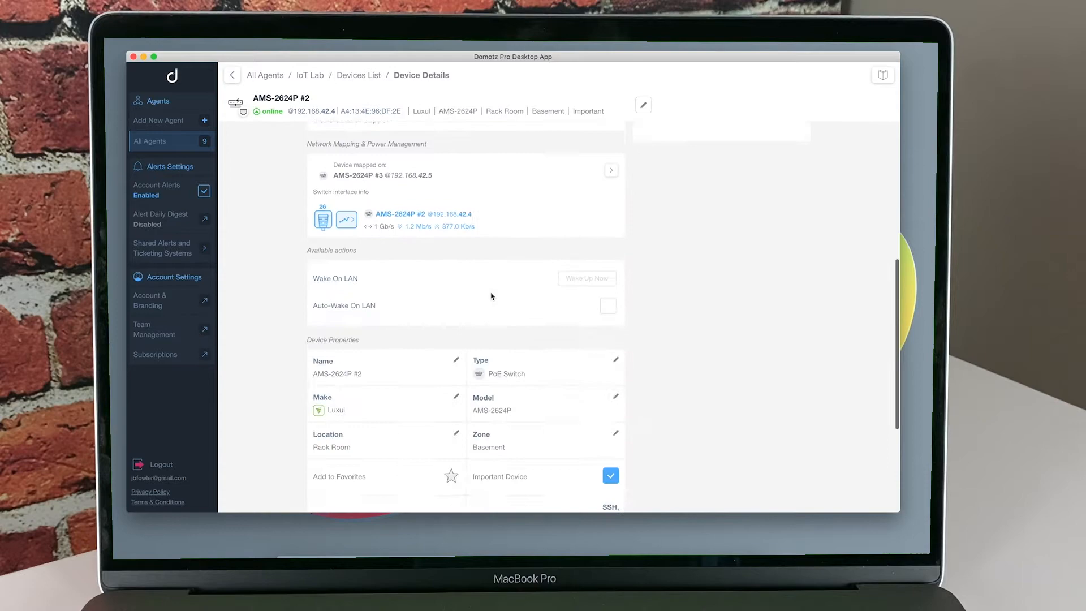
{"action": "scroll", "scroll_direction": "down", "scroll_amount": 3}
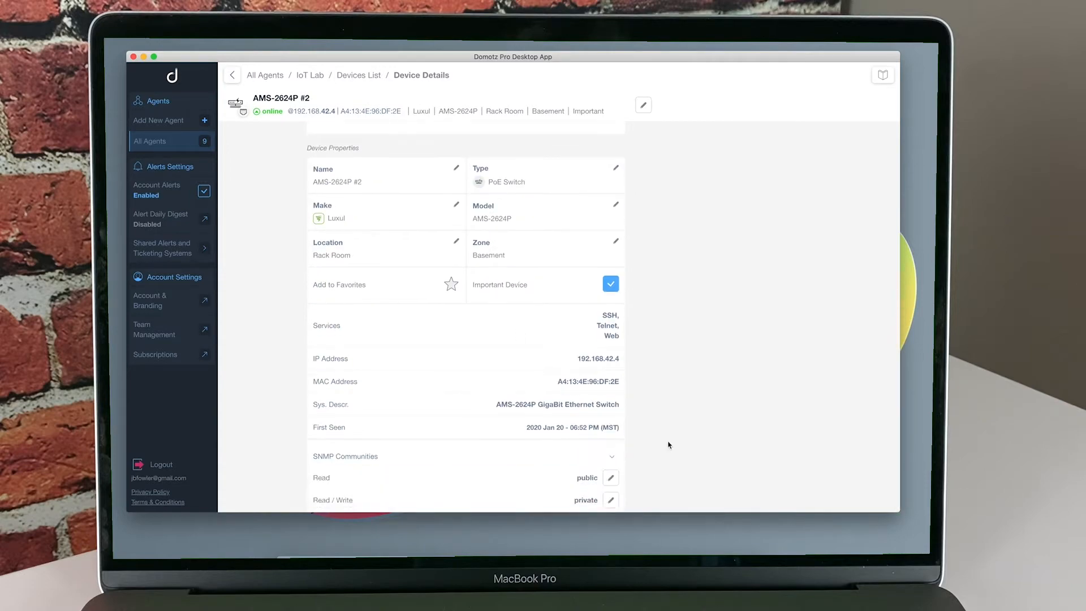
{"action": "scroll", "scroll_direction": "down", "scroll_amount": 3}
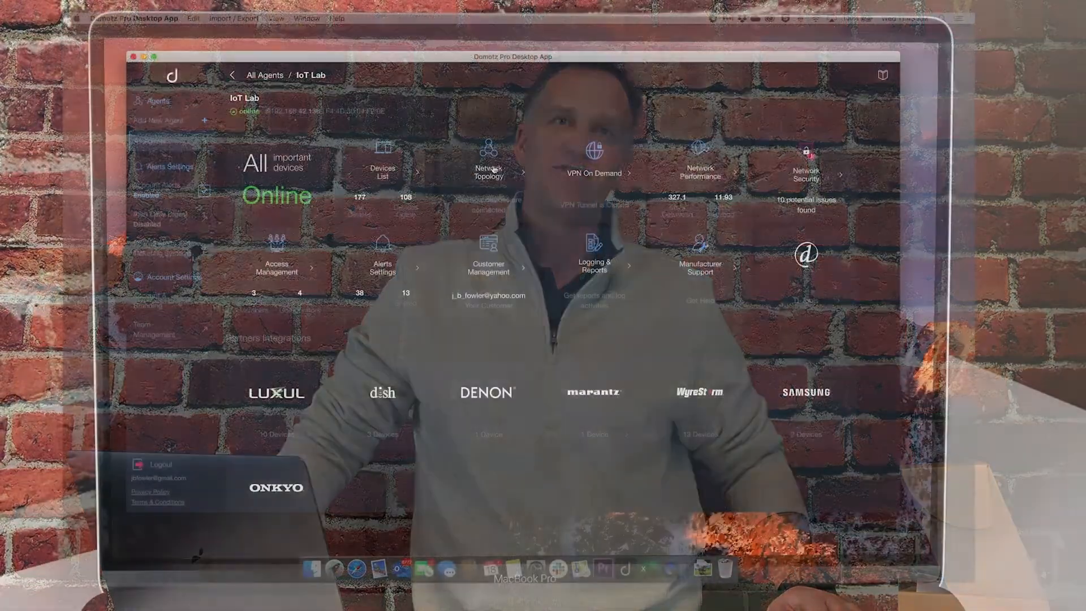
View the IoT Lab network topology map with Collapse Leaves off, filtered by 'cam'.
{"action": "left_click", "coordinate": [488, 159]}
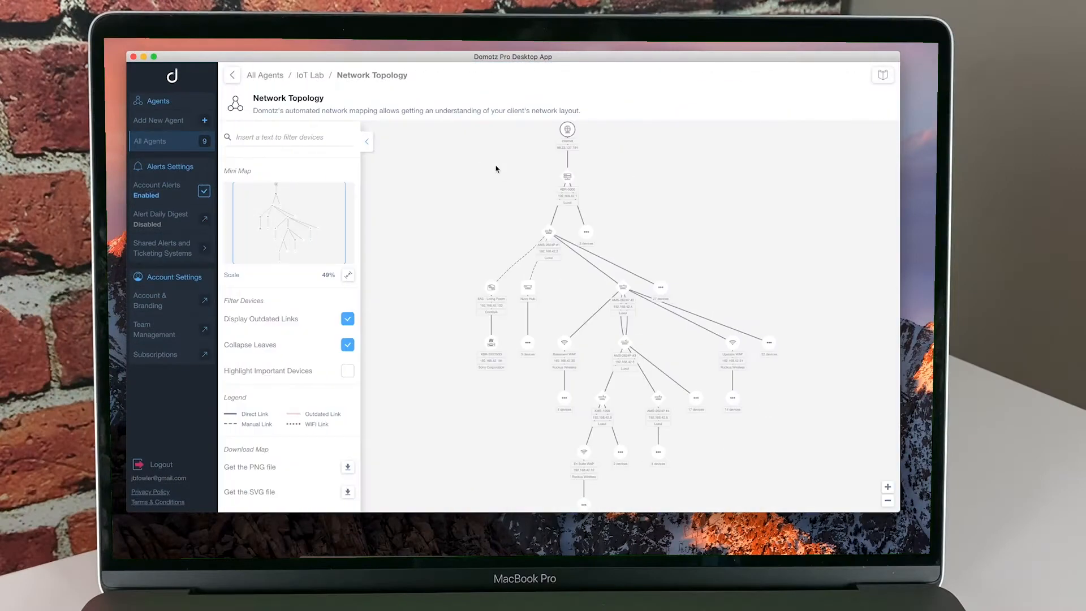
{"action": "left_click", "coordinate": [887, 500]}
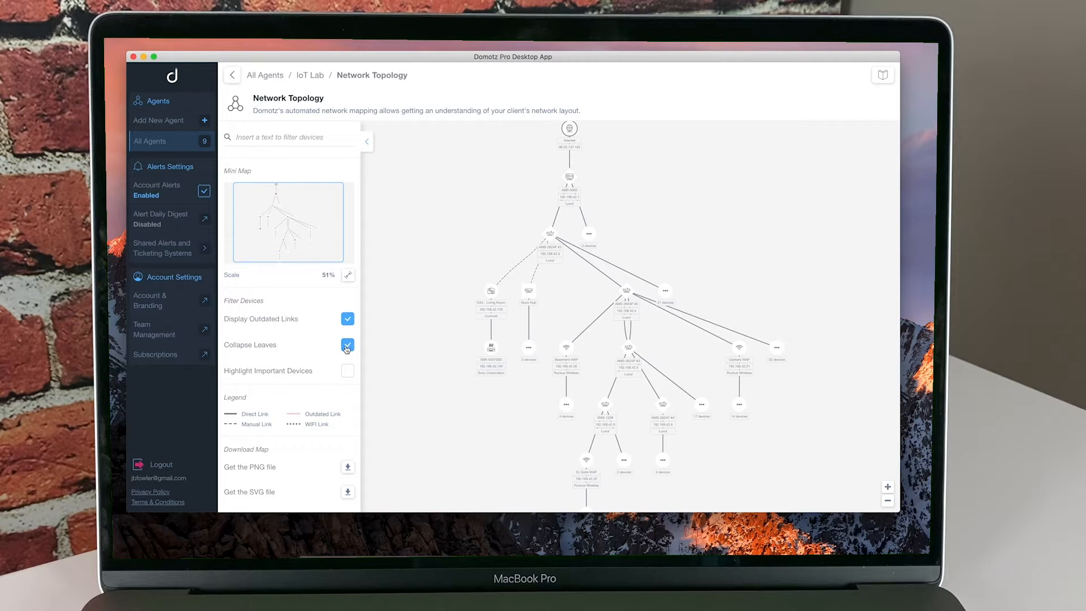
{"action": "left_click", "coordinate": [347, 346]}
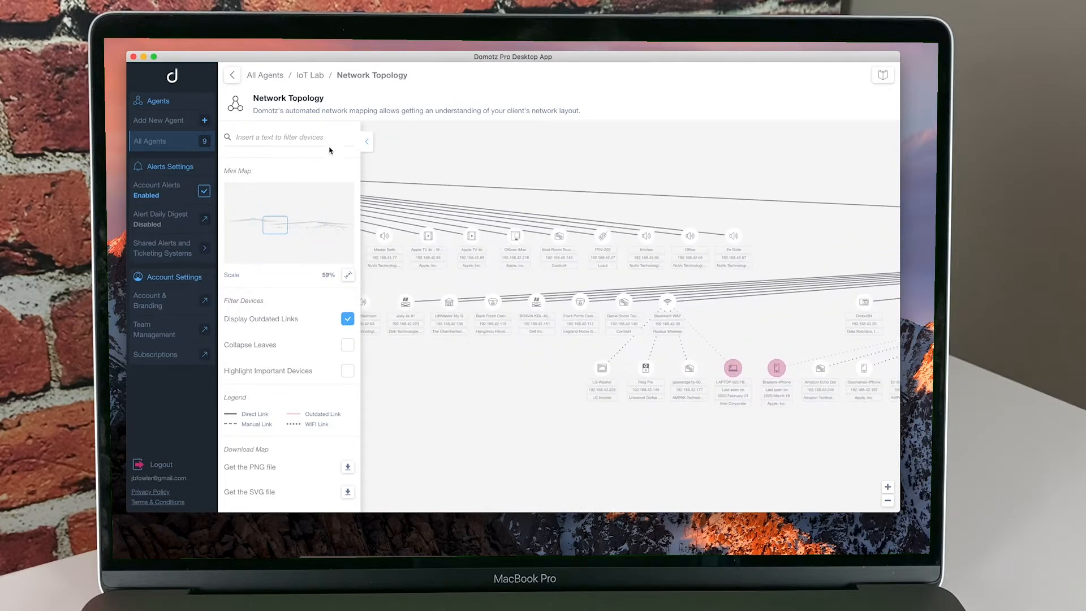
{"action": "type", "text": "cam"}
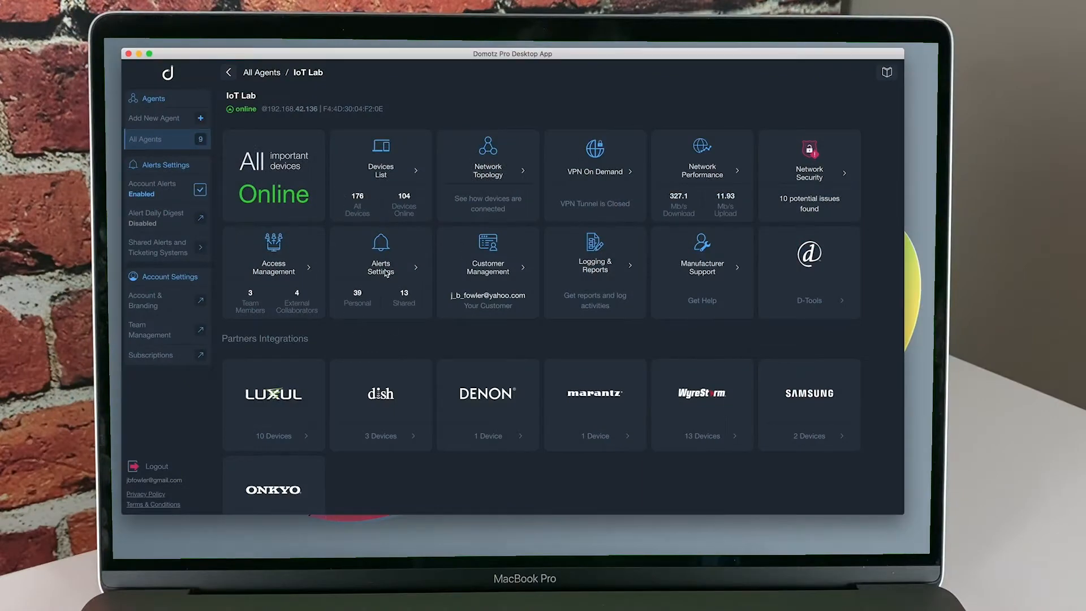
Review the IoT Lab alert settings and the Network Security status with its potential issues.
{"action": "left_click", "coordinate": [380, 263]}
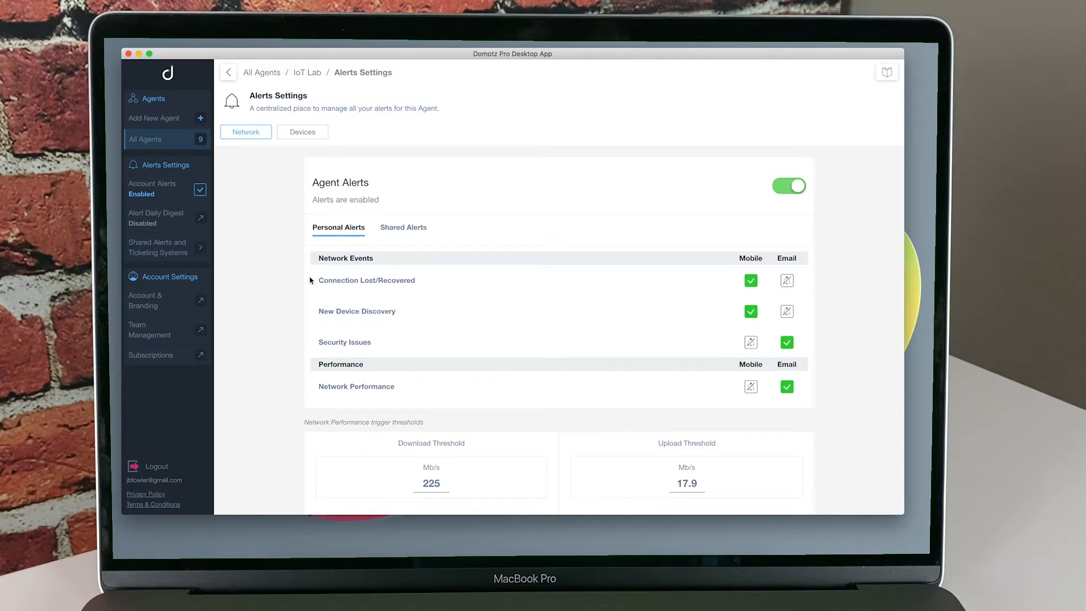
{"action": "mouse_move", "coordinate": [397, 326]}
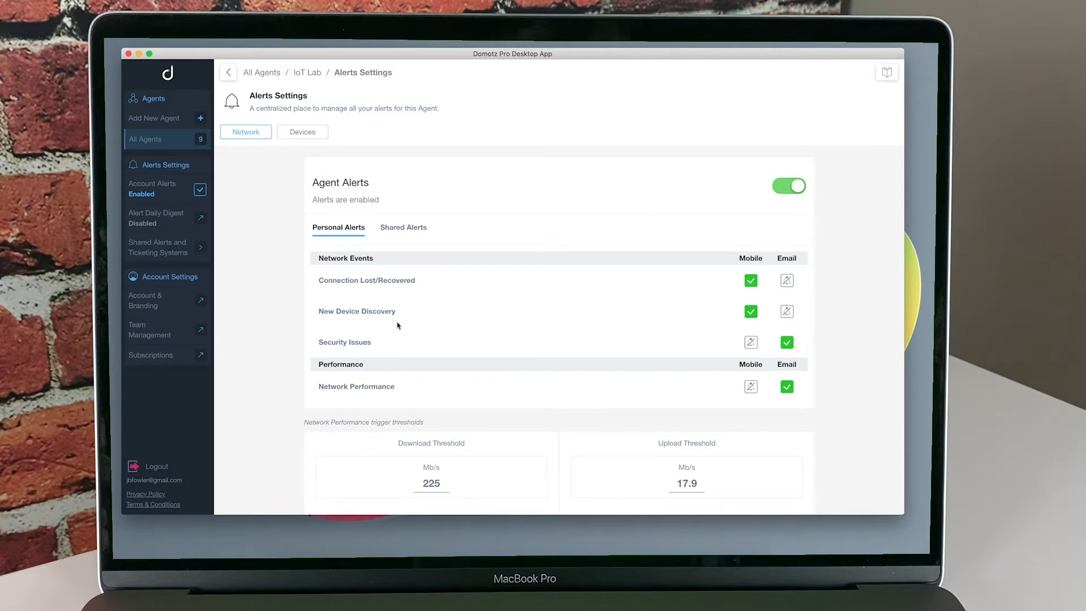
{"action": "mouse_move", "coordinate": [397, 351]}
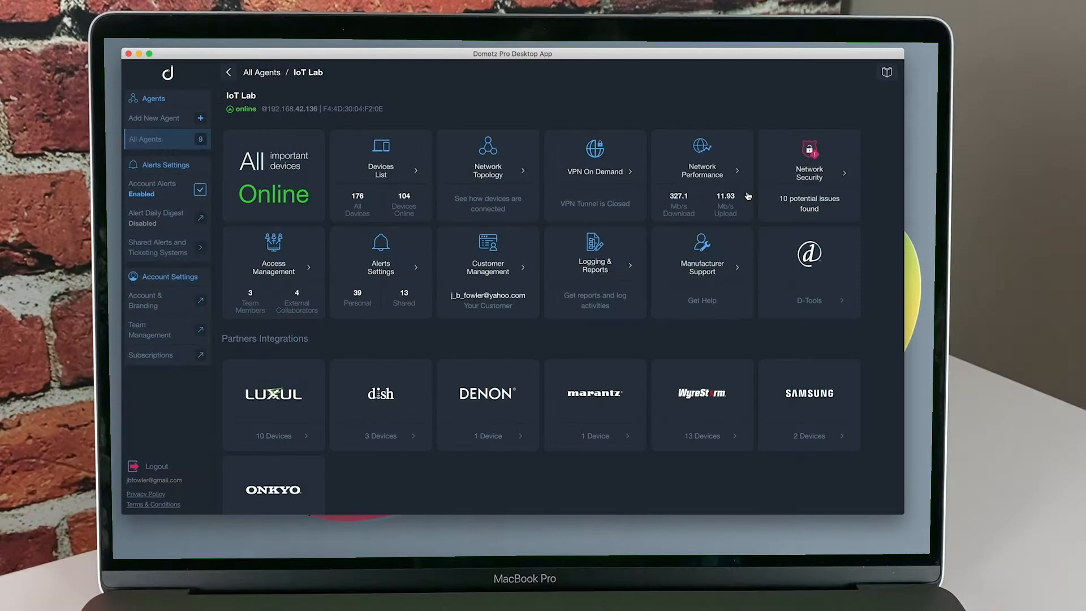
{"action": "left_click", "coordinate": [808, 174]}
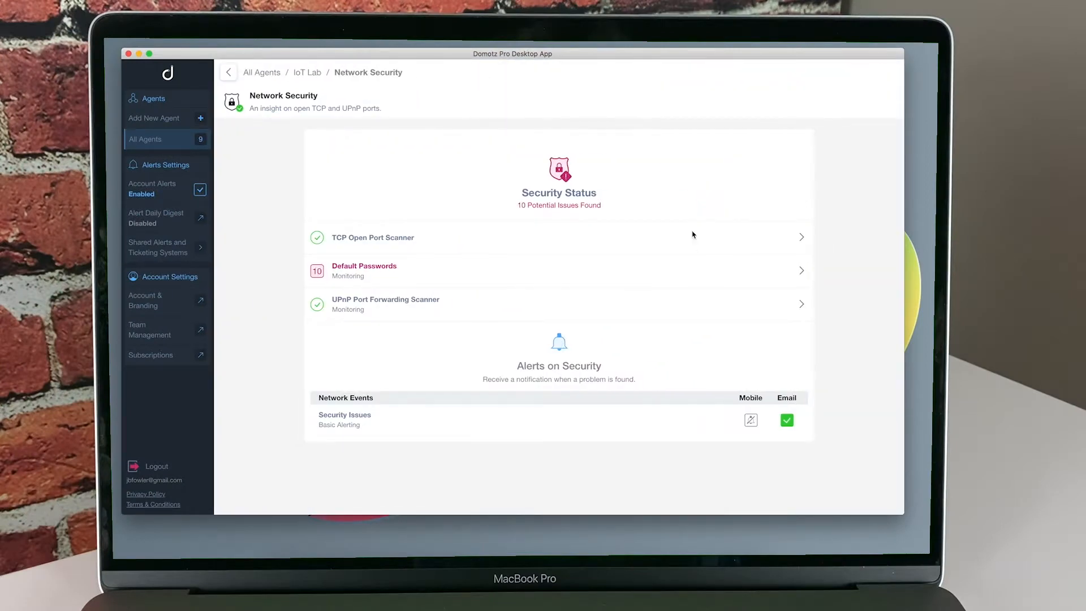
{"action": "mouse_move", "coordinate": [442, 310]}
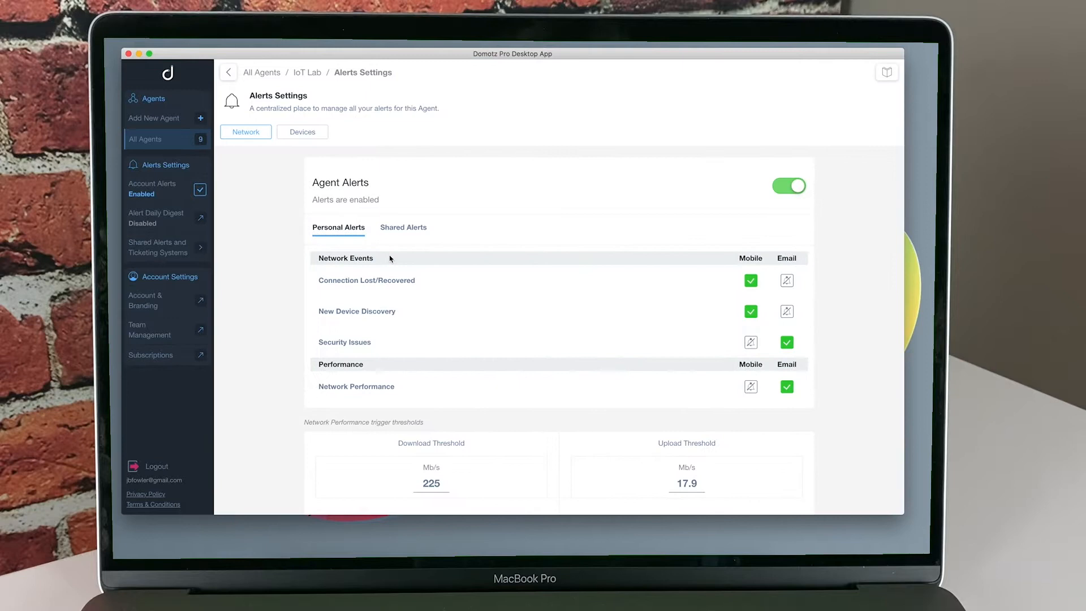
Set Braden's Touchscreen to use Custom alerts in the per-device alert settings.
{"action": "left_click", "coordinate": [302, 132]}
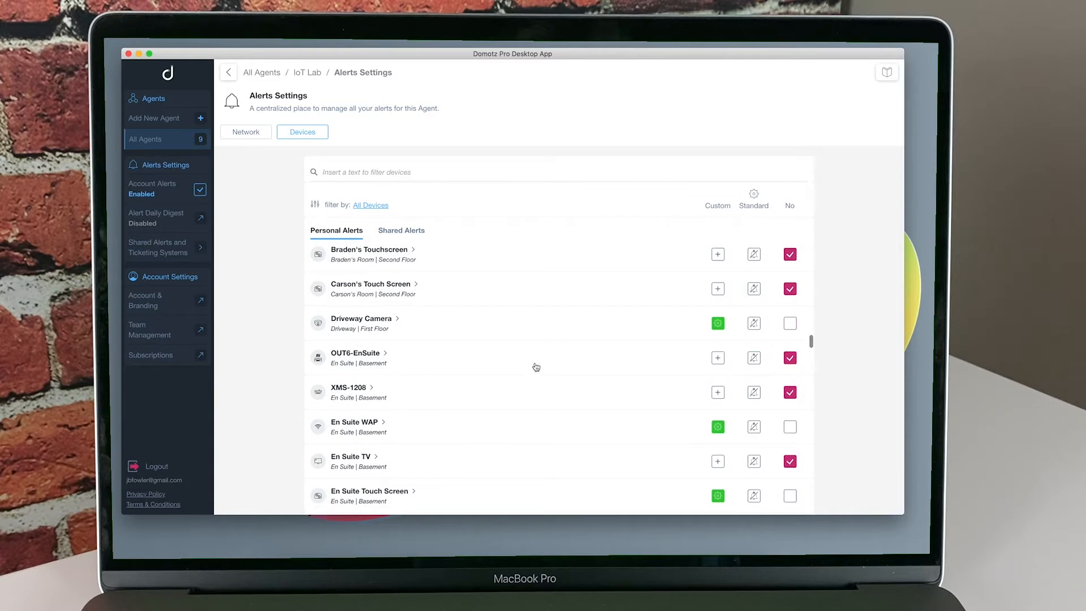
{"action": "left_click", "coordinate": [717, 254]}
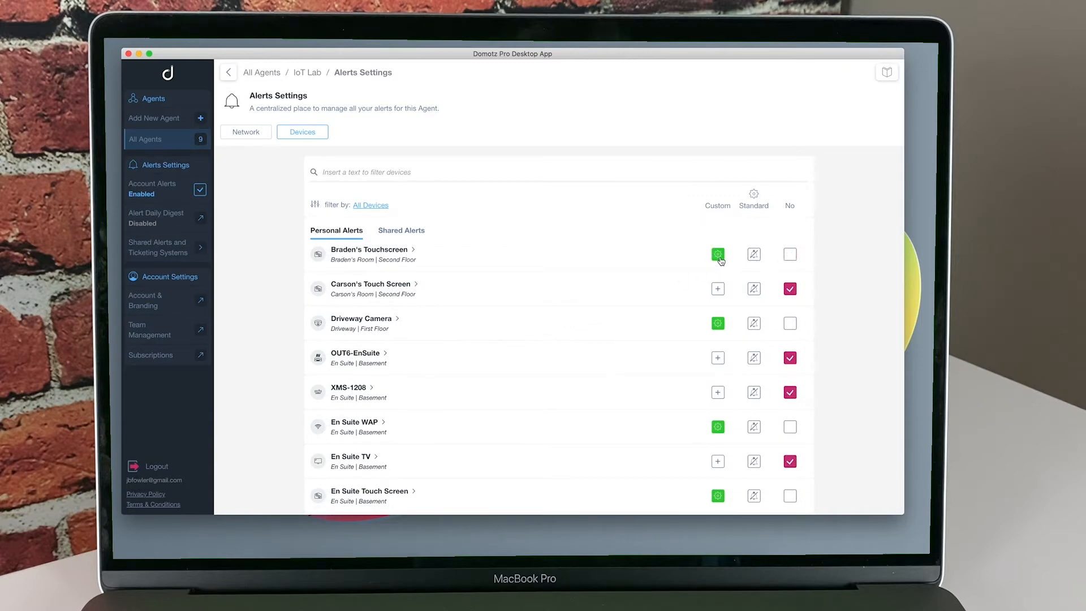
{"action": "left_click", "coordinate": [717, 255]}
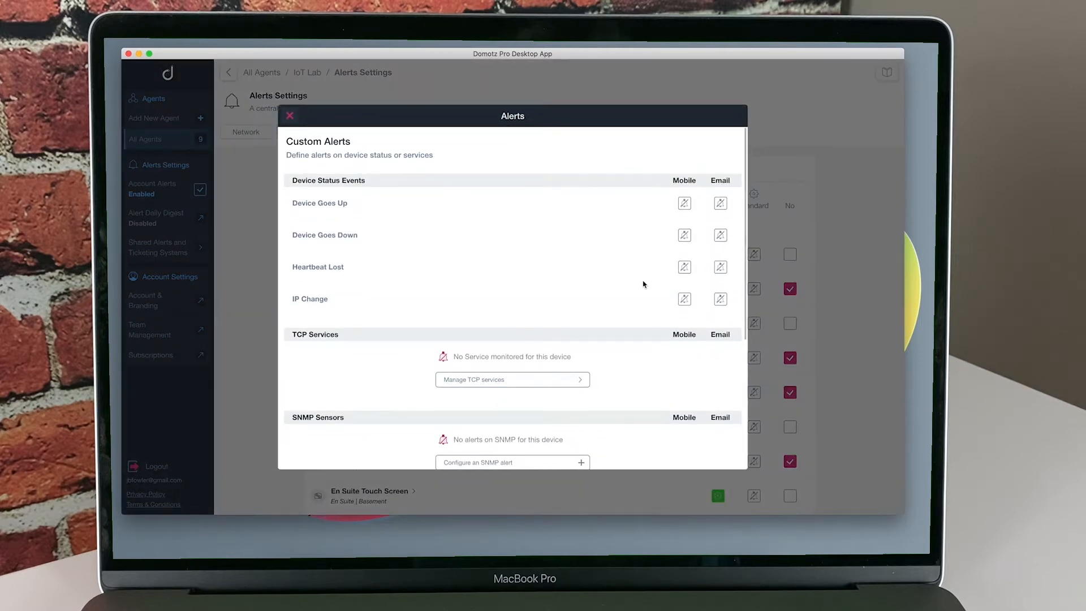
{"action": "scroll", "scroll_direction": "down", "scroll_amount": 3}
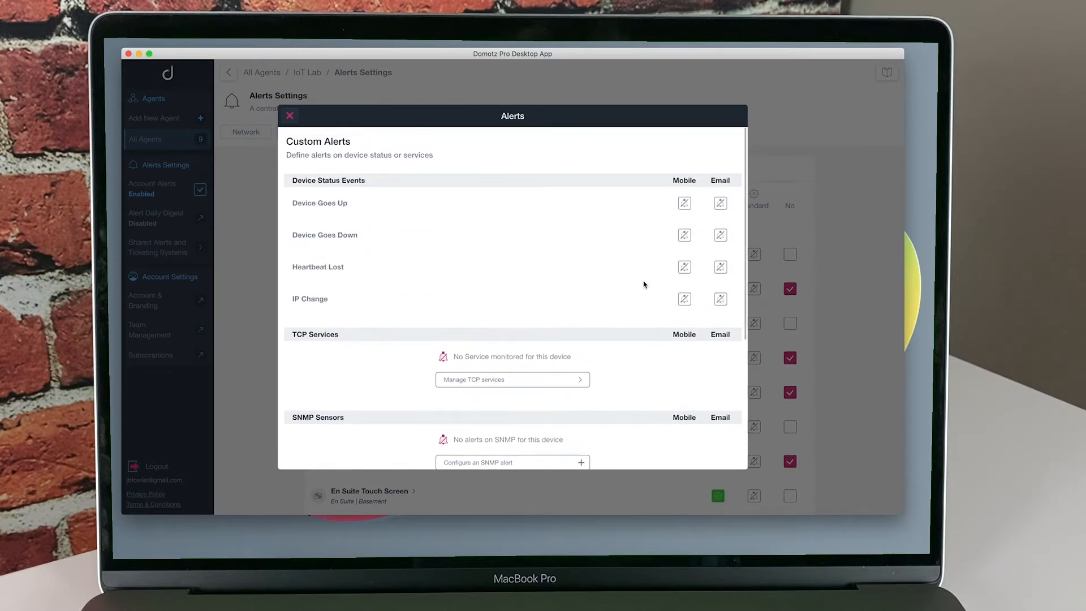
Enable Email alerts for Device Goes Up, Device Goes Down and IP Change, then return to Network alerts.
{"action": "left_click", "coordinate": [720, 203]}
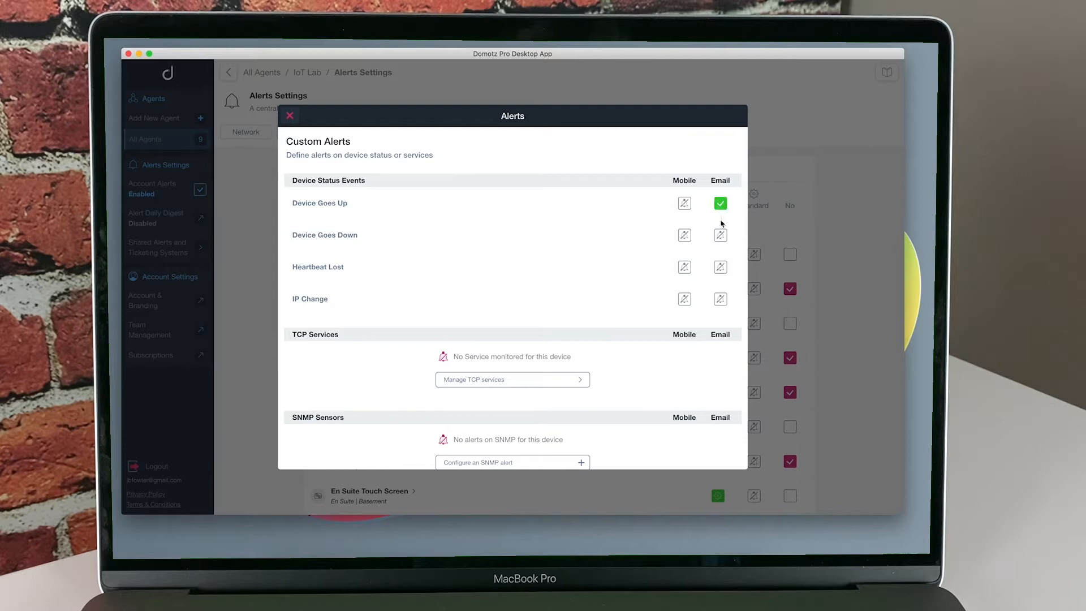
{"action": "left_click", "coordinate": [719, 235]}
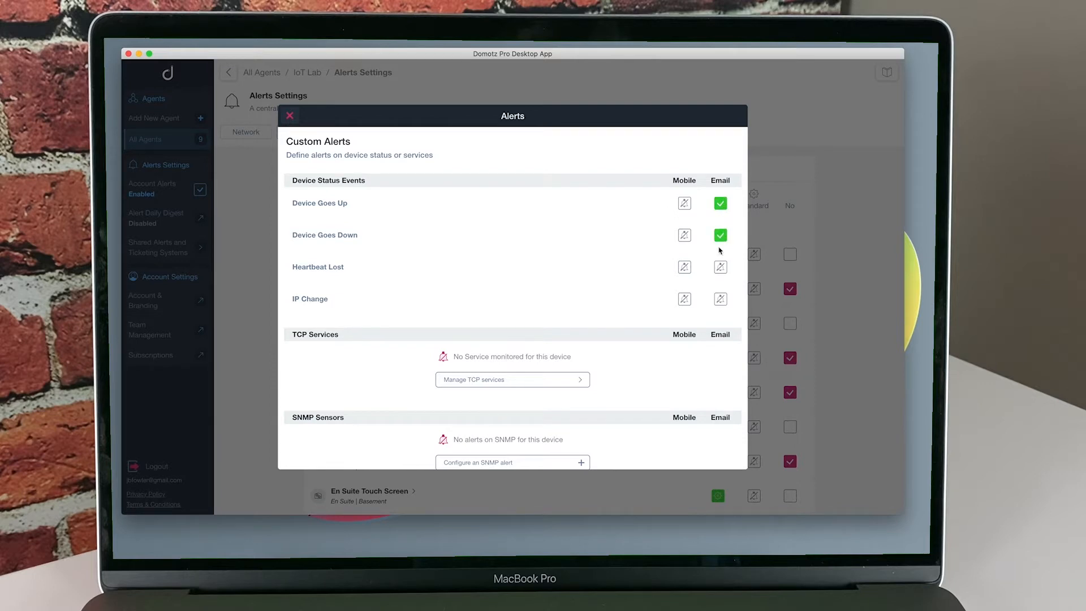
{"action": "left_click", "coordinate": [721, 298]}
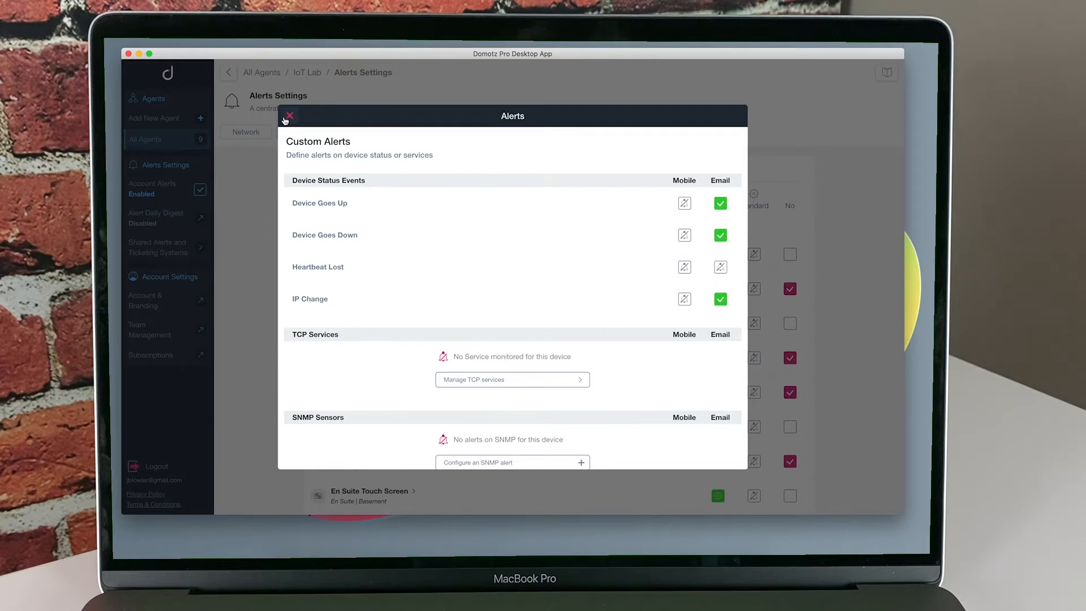
{"action": "left_click", "coordinate": [289, 115]}
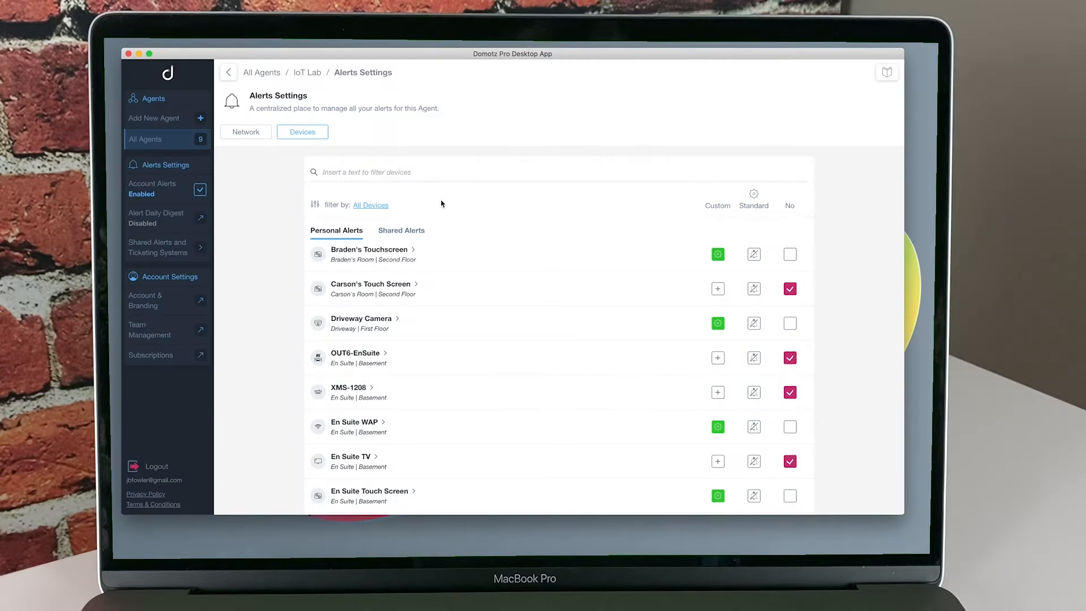
{"action": "left_click", "coordinate": [246, 131]}
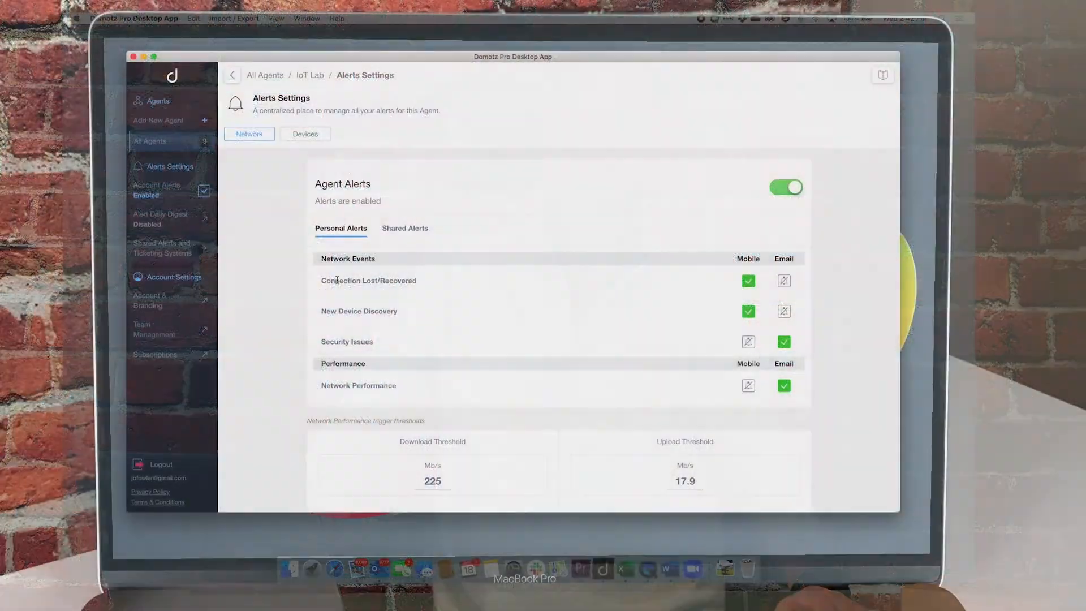
Review the shared alerts on IoT Lab, including the MS Teams and Datto profiles.
{"action": "left_click", "coordinate": [405, 227]}
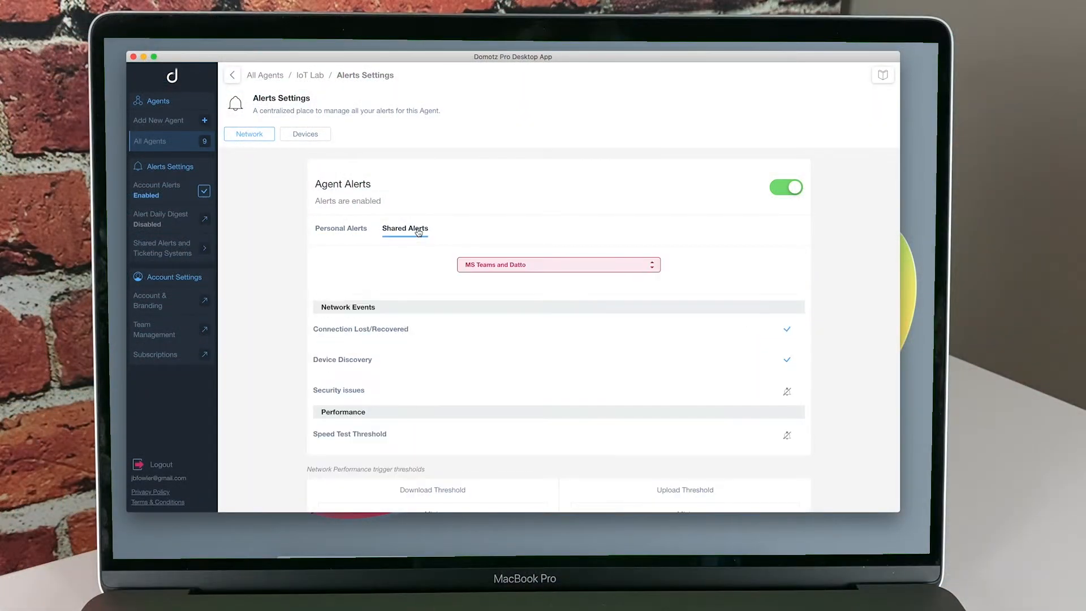
{"action": "left_click", "coordinate": [557, 264]}
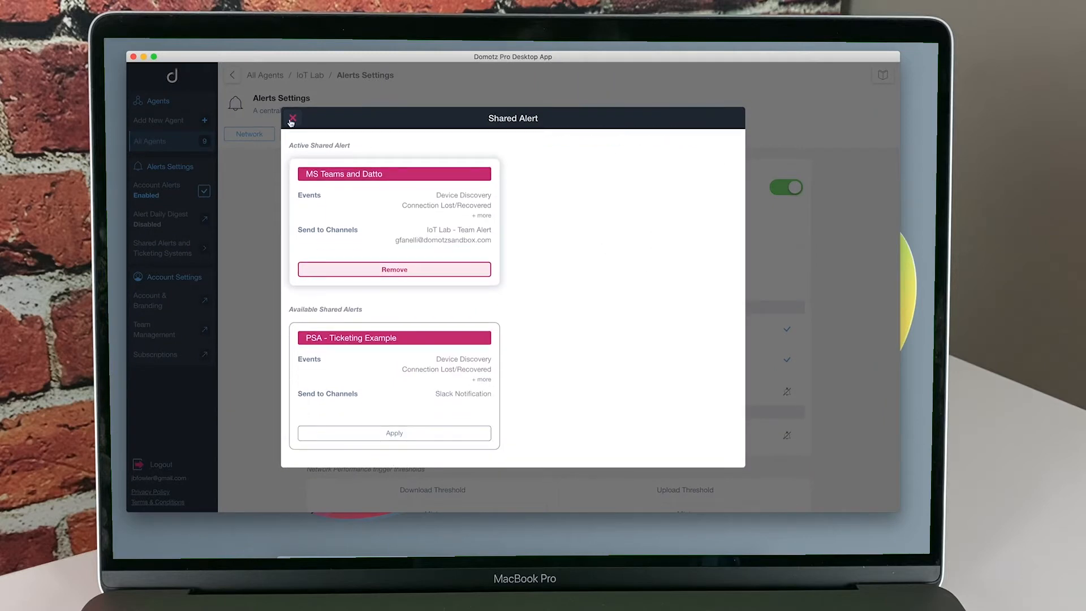
{"action": "left_click", "coordinate": [292, 117]}
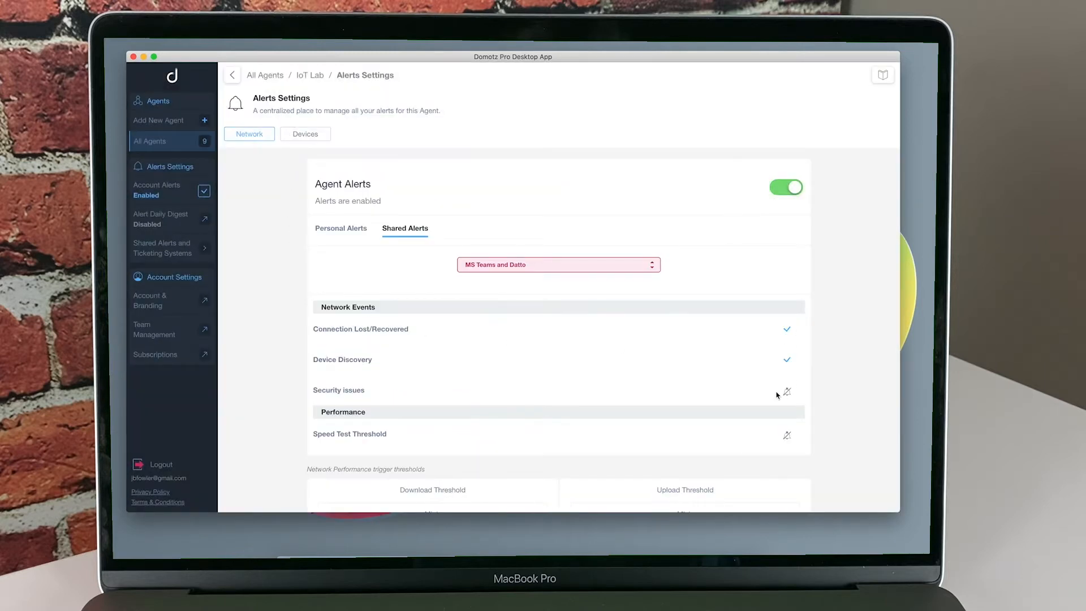
{"action": "mouse_move", "coordinate": [162, 247]}
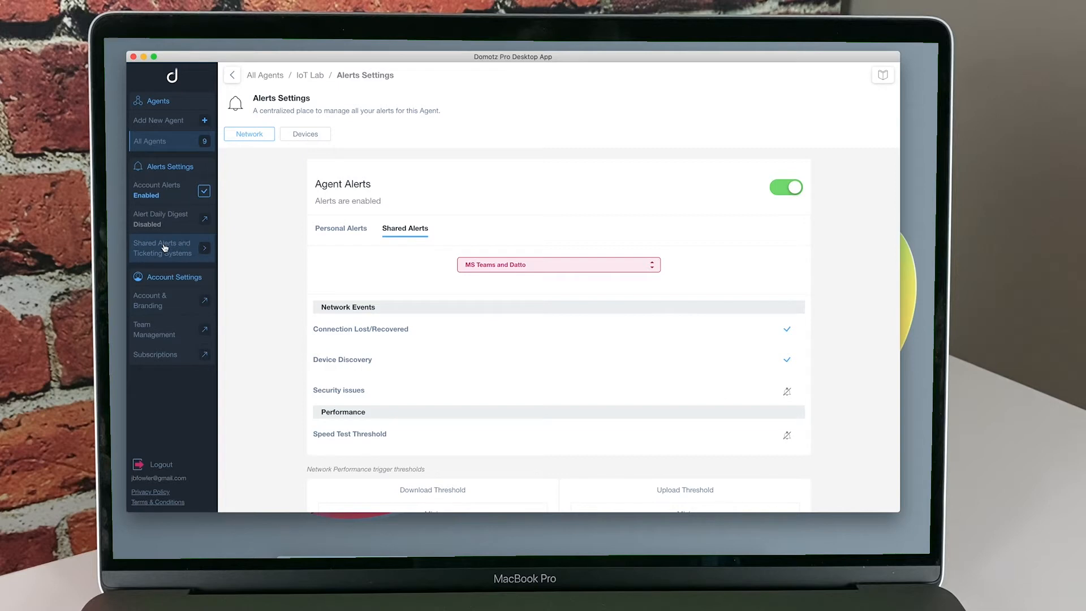
Review the team's Shared Alerts and Ticketing Systems, then go to VPN On Demand.
{"action": "left_click", "coordinate": [162, 247]}
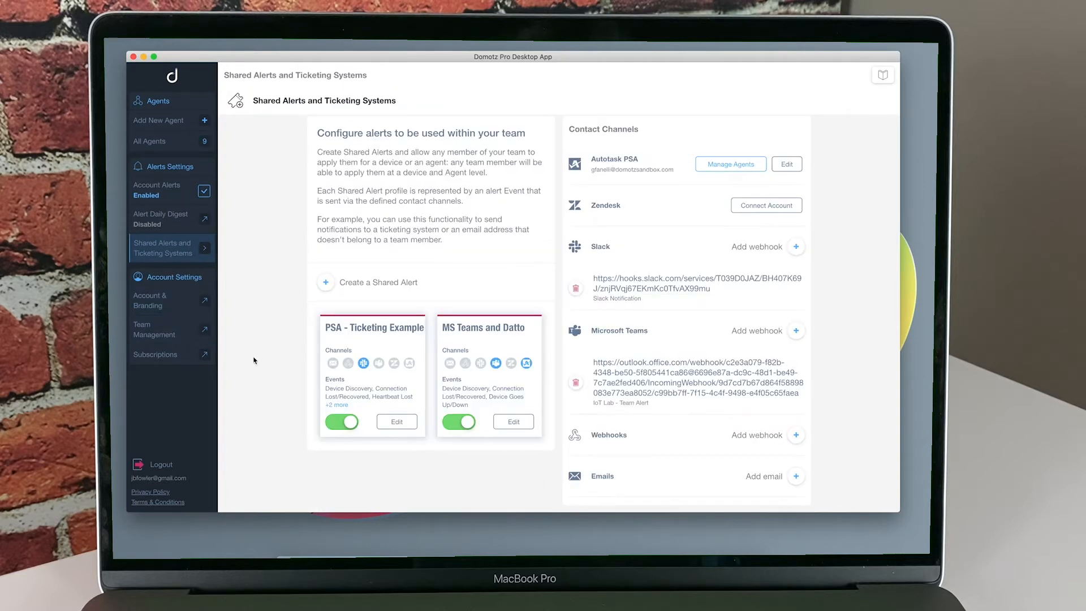
{"action": "left_click", "coordinate": [396, 421]}
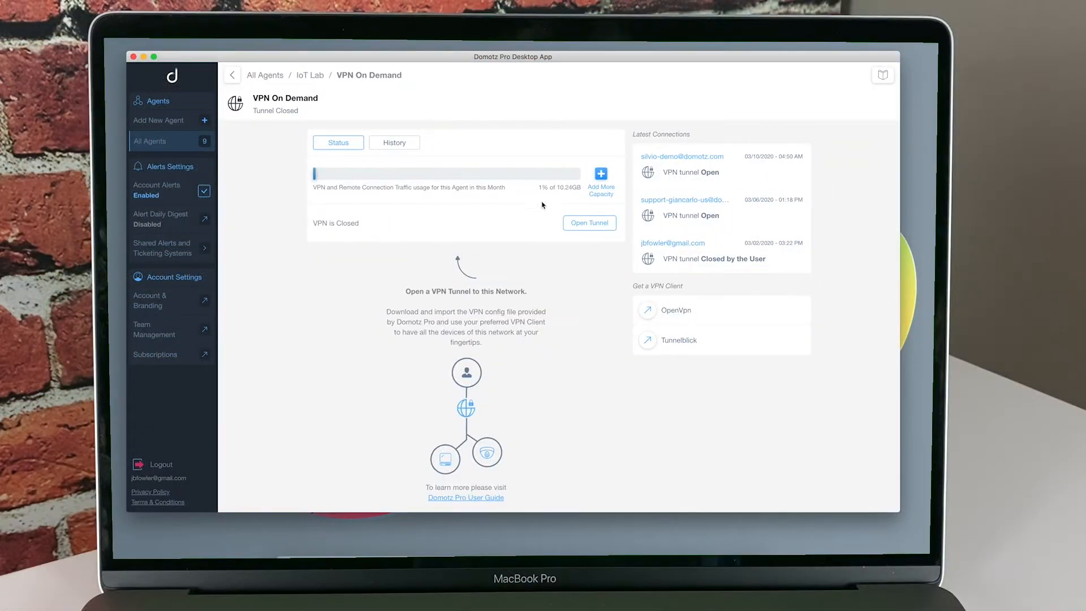
Open a VPN tunnel into IoT Lab with GLOBAL routing for all traffic.
{"action": "left_click", "coordinate": [588, 223]}
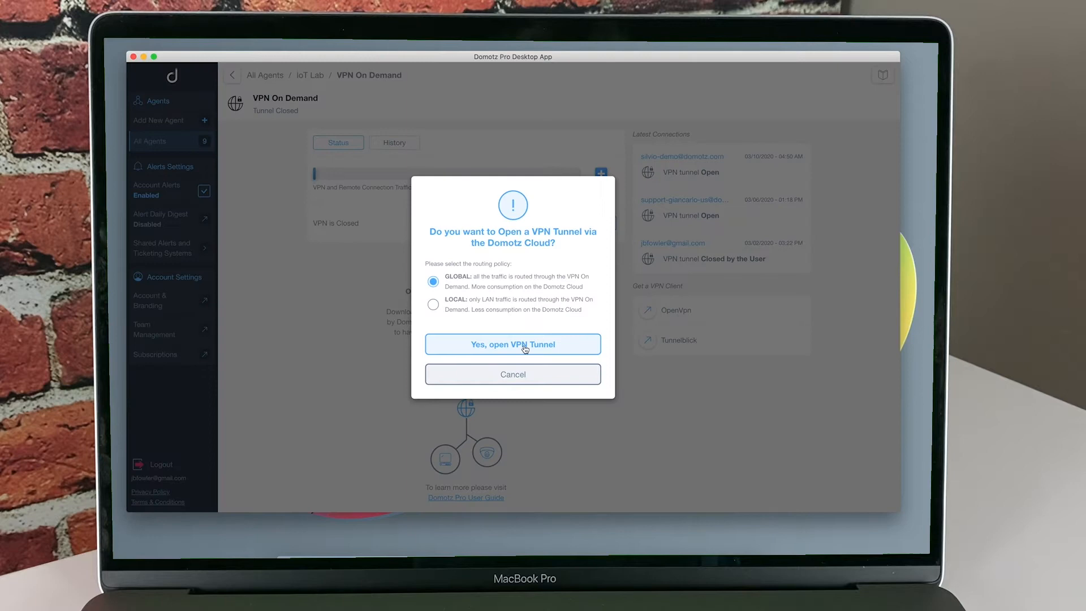
{"action": "left_click", "coordinate": [511, 344]}
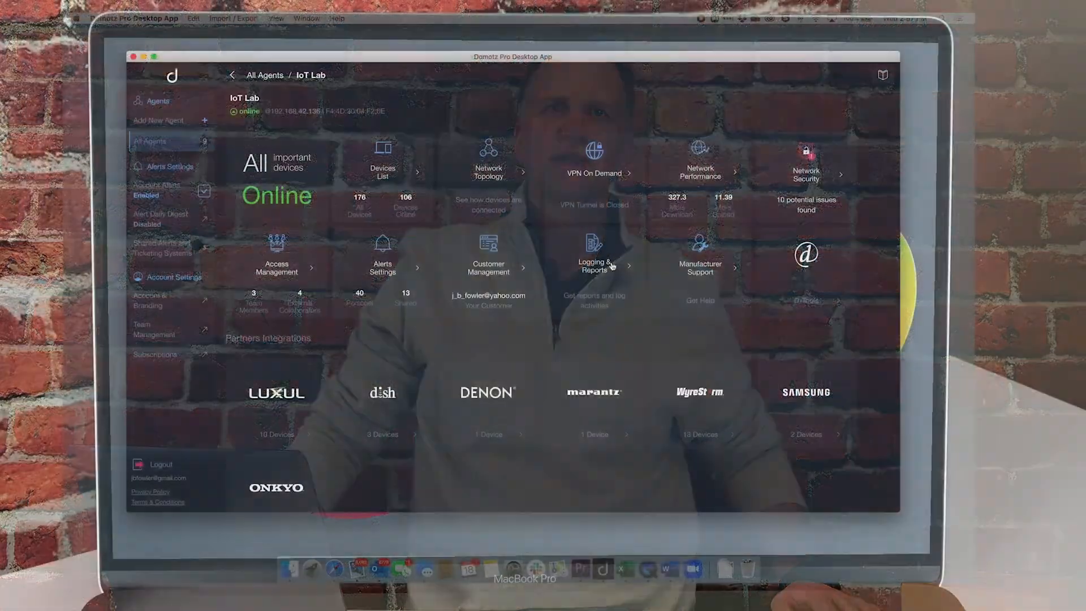
Browse the IoT Lab Logging & Reports activity log entries.
{"action": "left_click", "coordinate": [594, 260]}
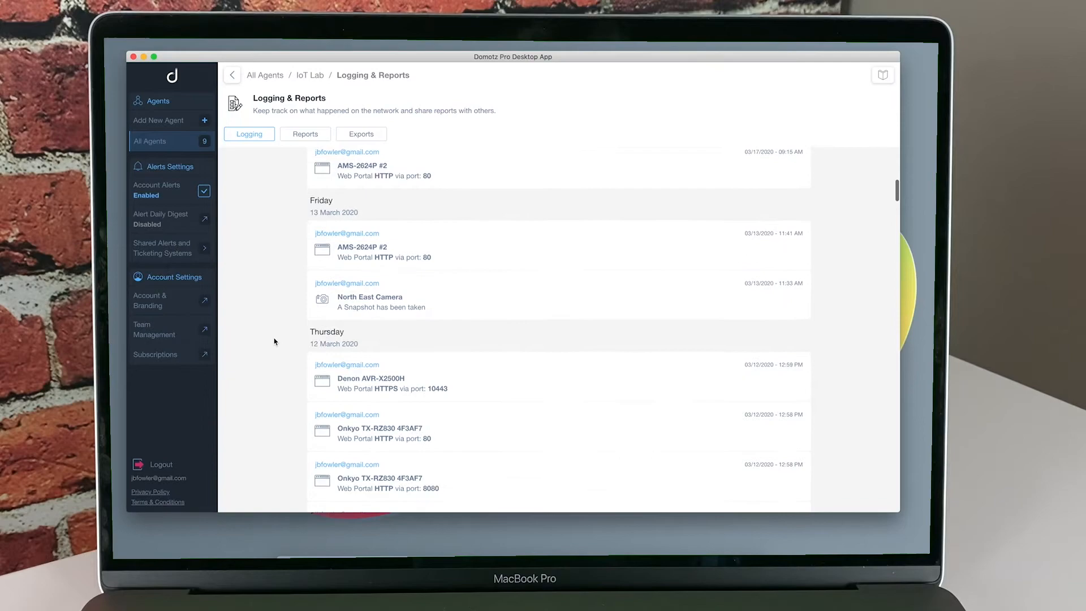
{"action": "scroll", "scroll_direction": "down", "scroll_amount": 3}
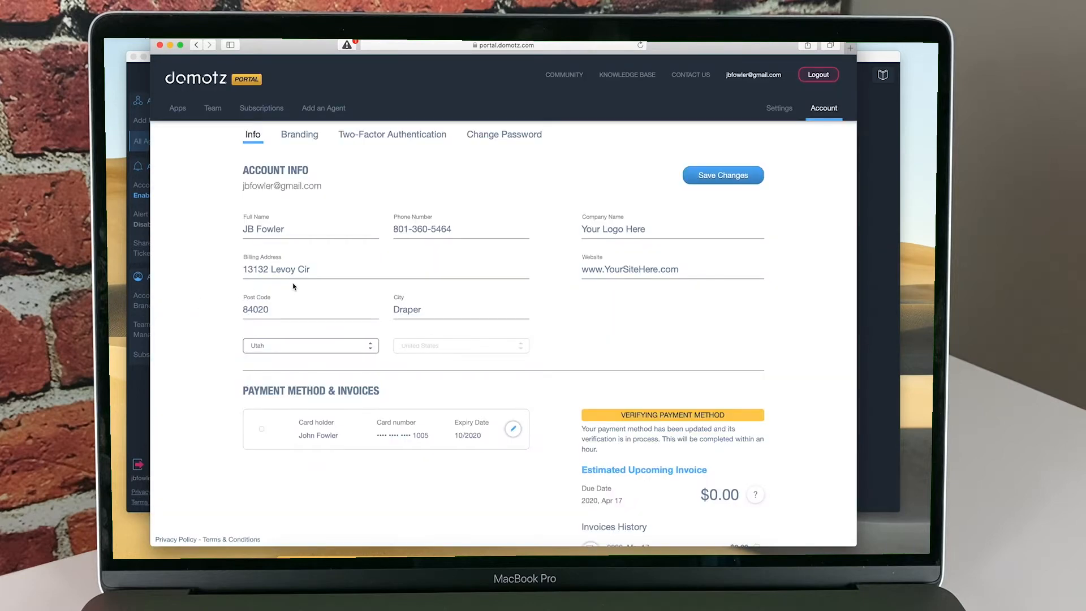
Enable two-factor authentication in Domotz Portal, reaching the account password prompt.
{"action": "left_click", "coordinate": [391, 135]}
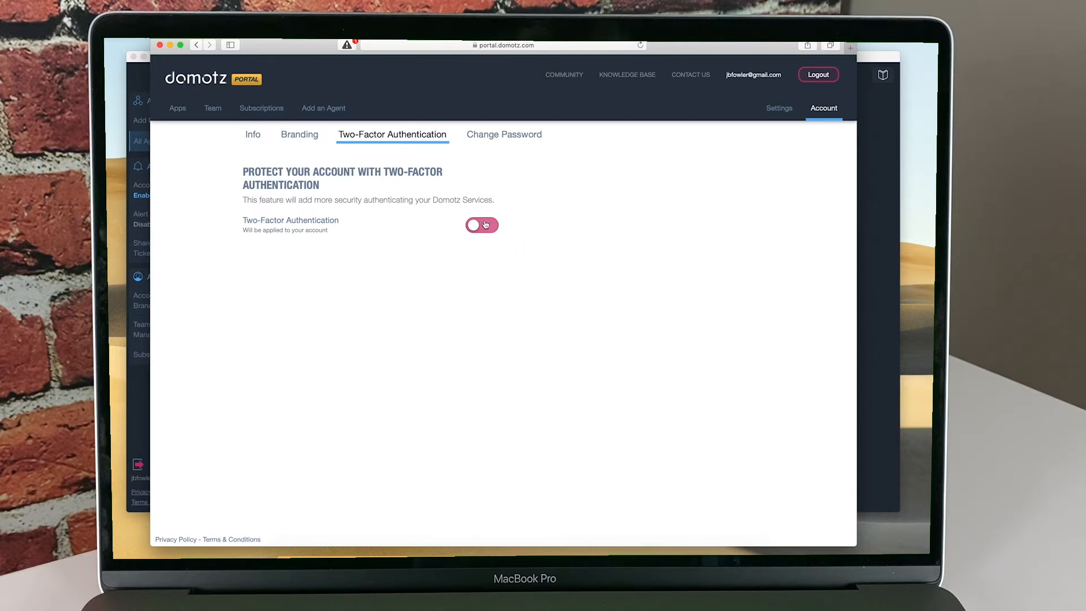
{"action": "left_click", "coordinate": [482, 224]}
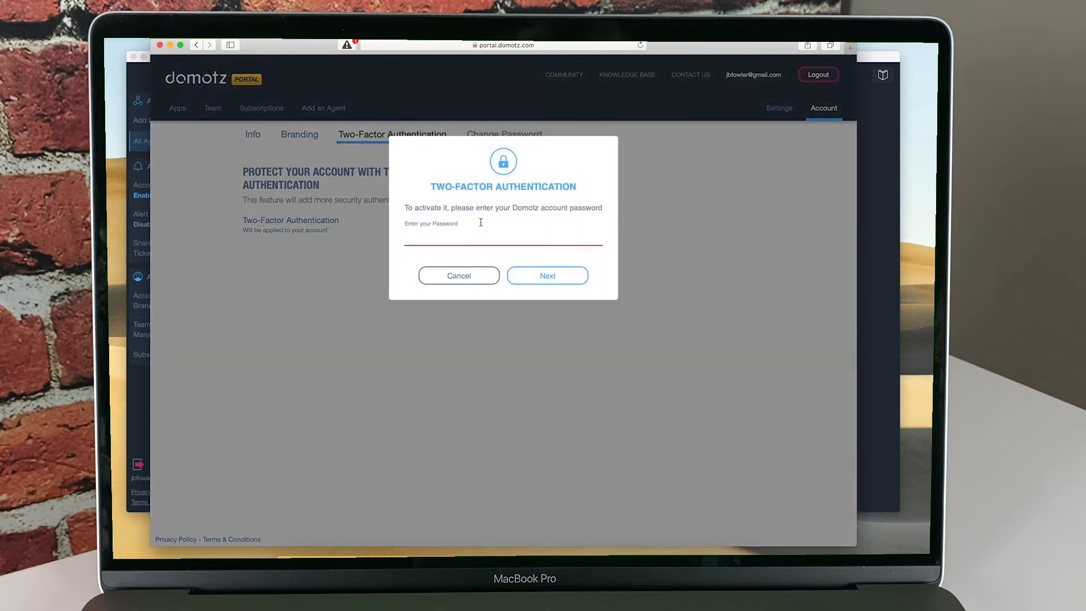